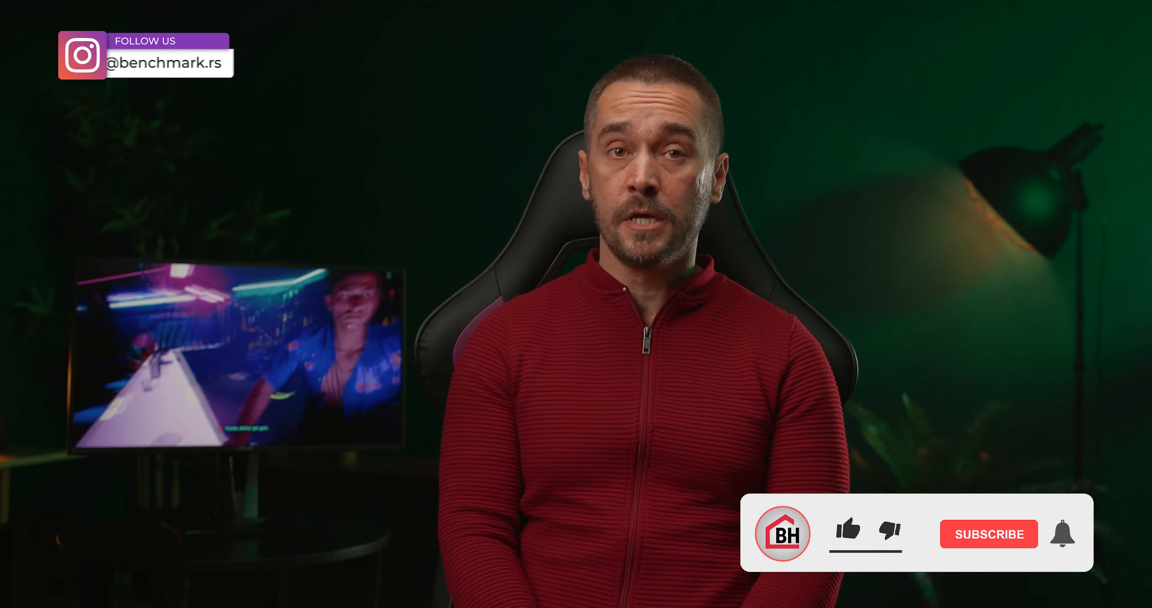
pyautogui.click(988, 533)
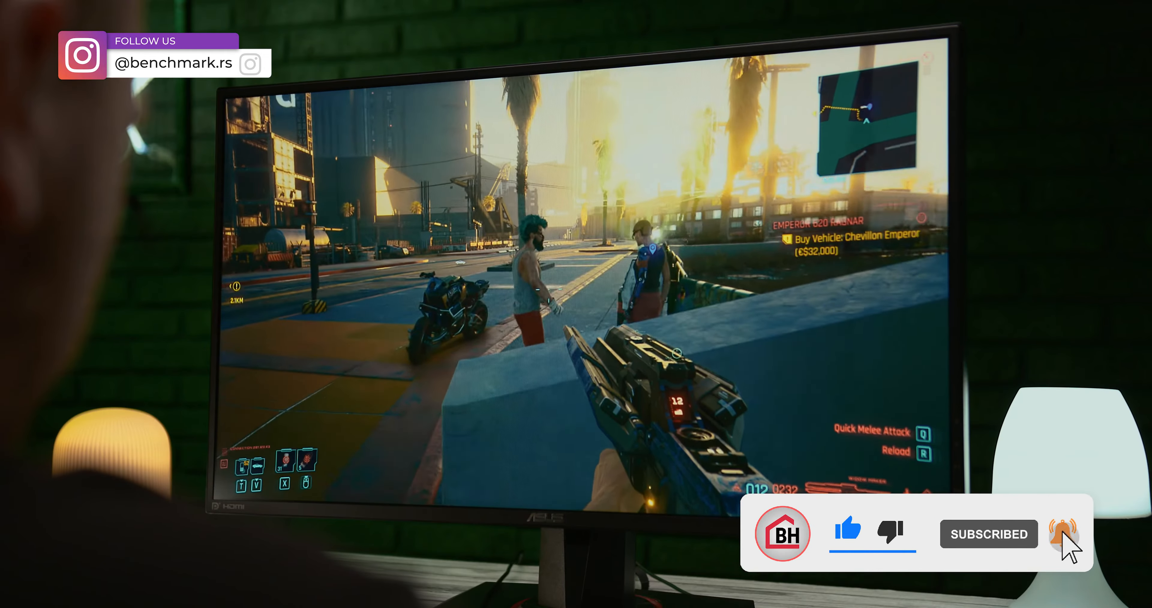
pyautogui.click(1063, 535)
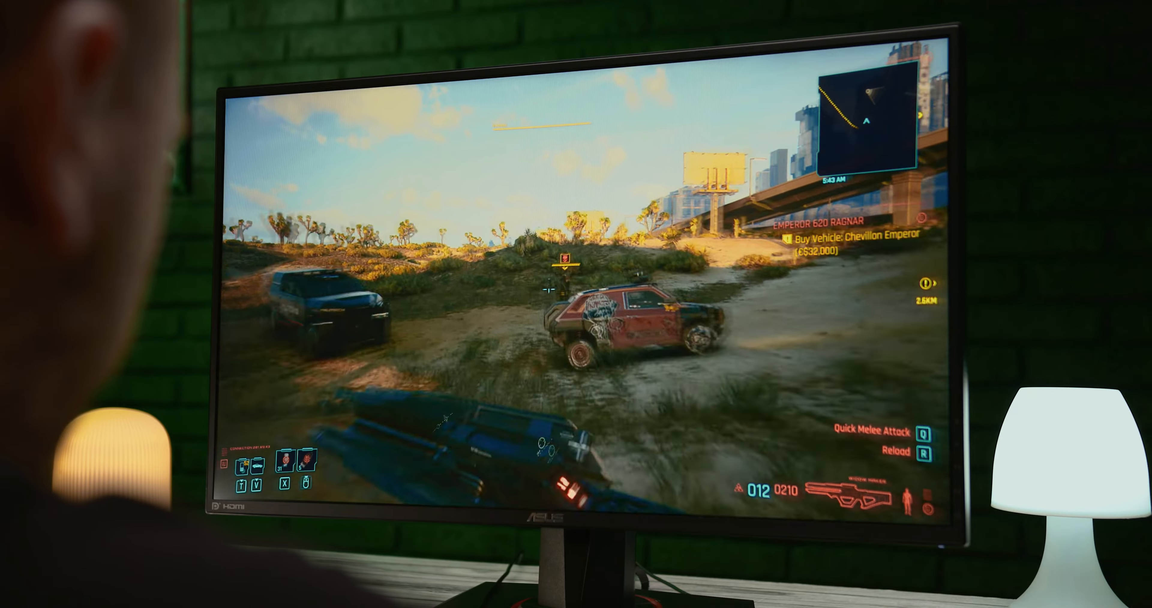
pyautogui.click(576, 304)
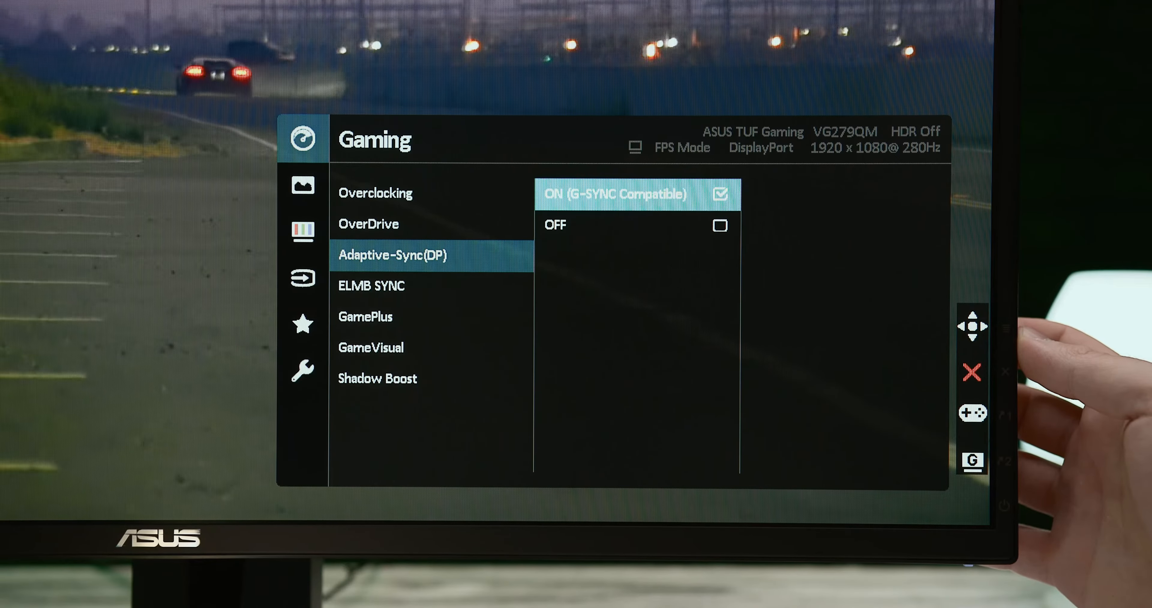
pyautogui.click(973, 337)
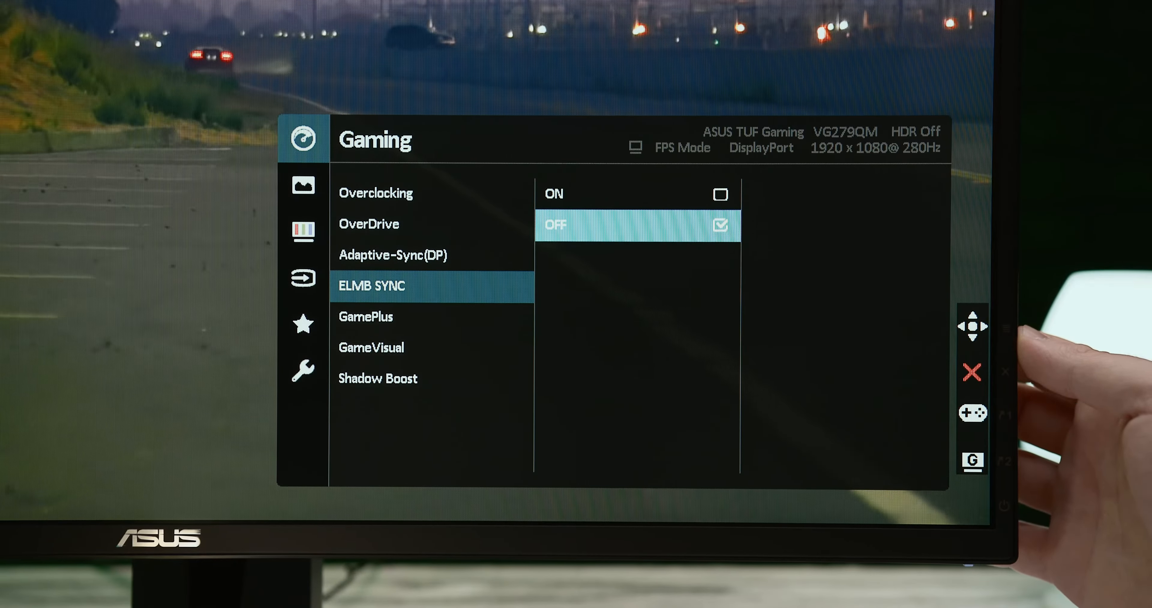